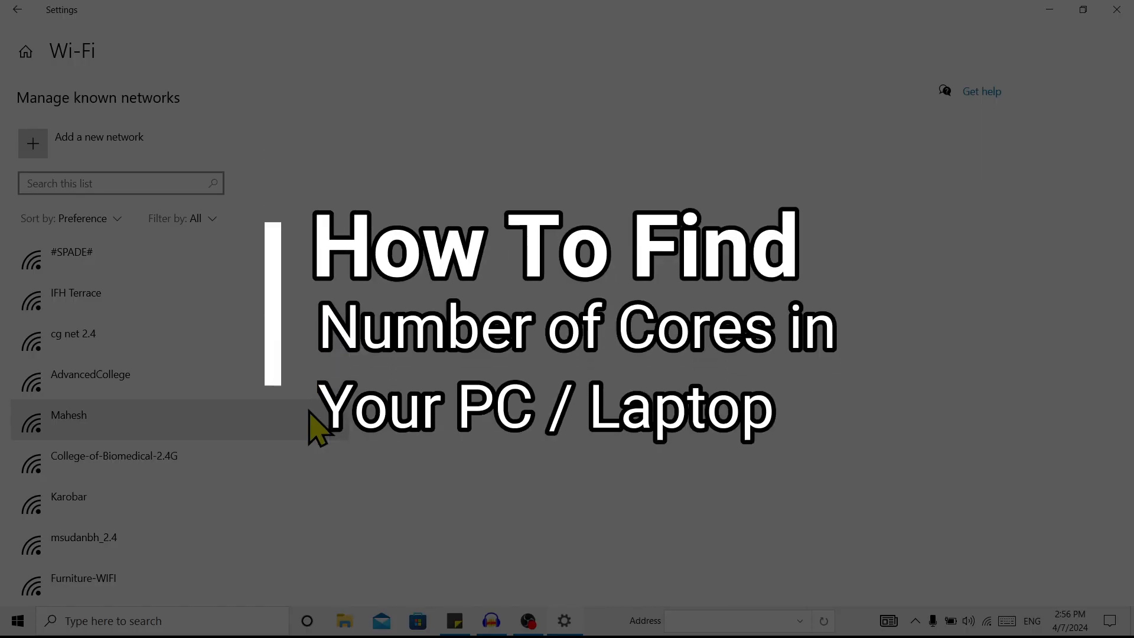
Search Windows Start for 'task Manager' and launch it with Ctrl+Shift+Esc.
scroll(down, 3)
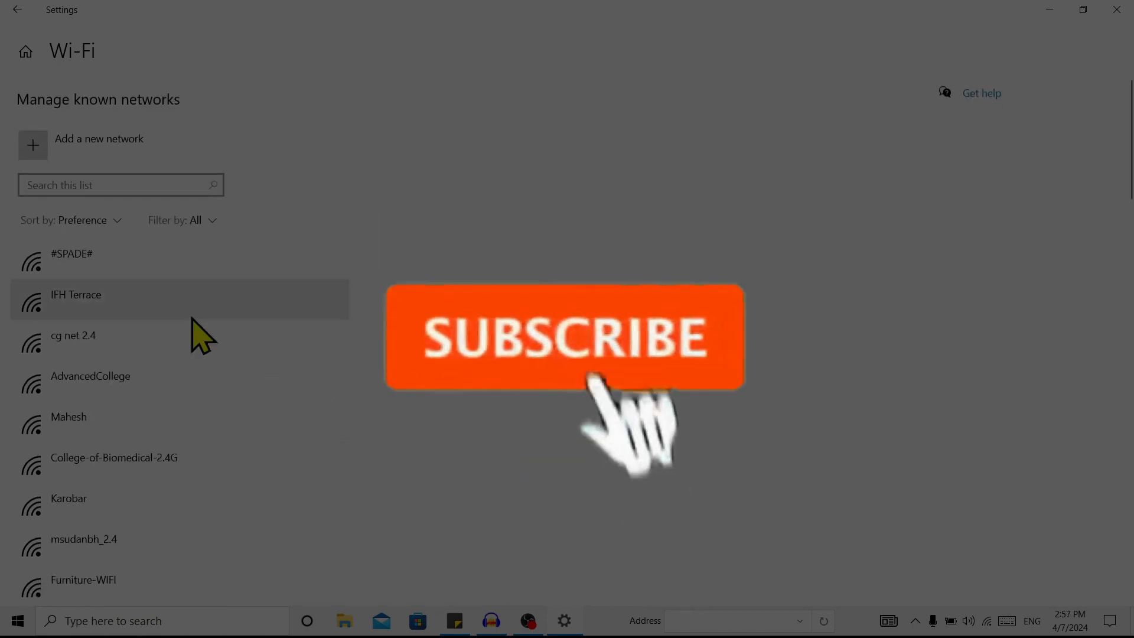
click(565, 337)
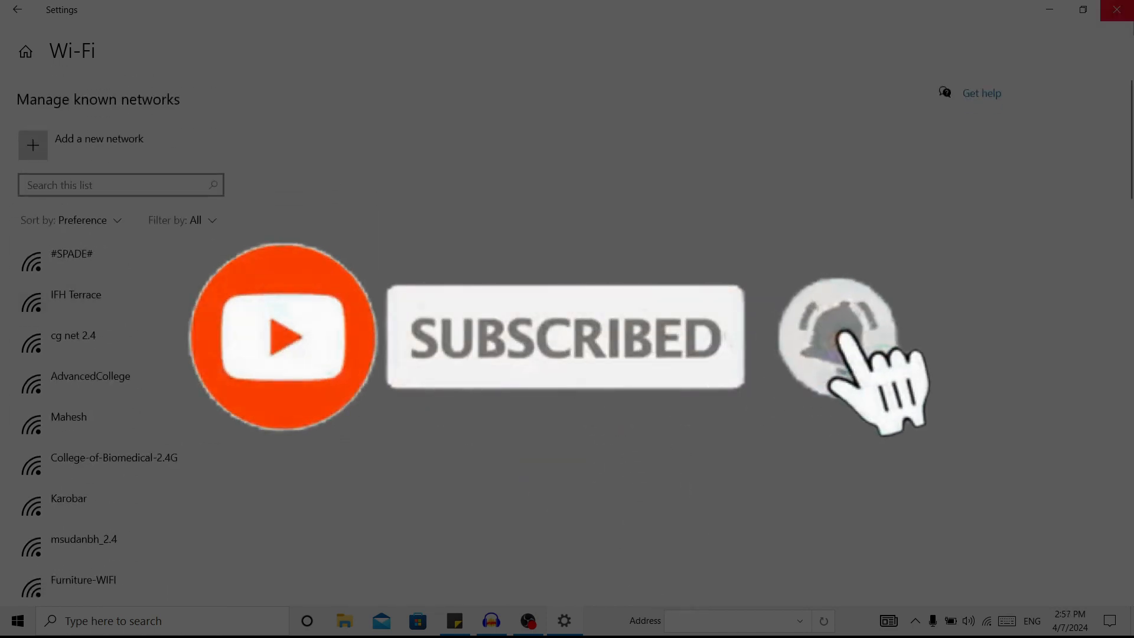
click(1117, 10)
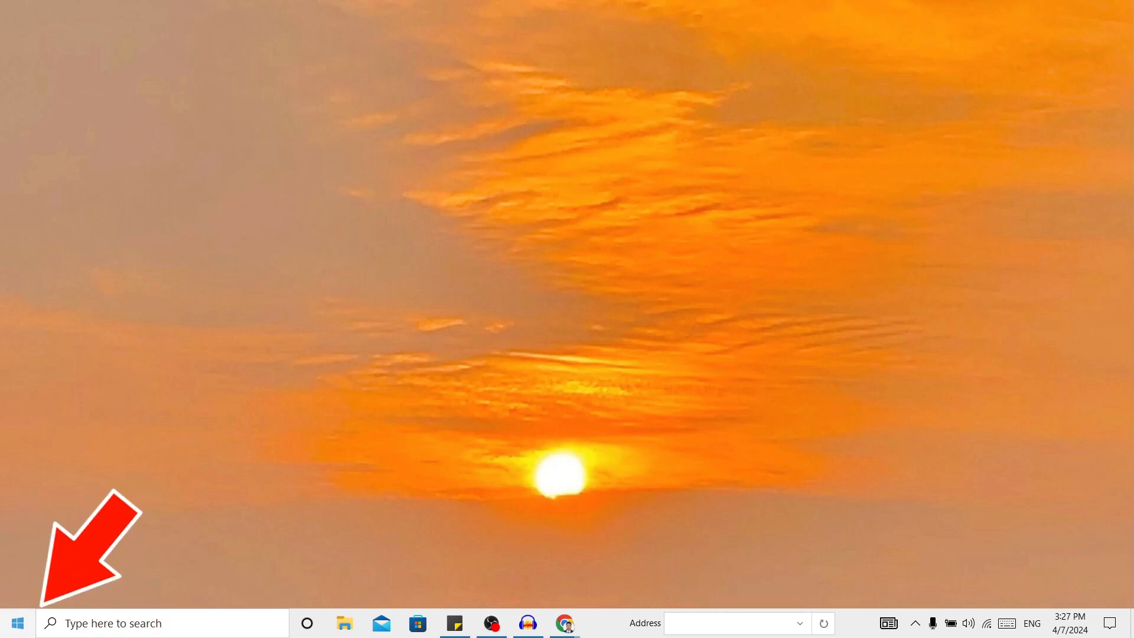
text(task Manager)
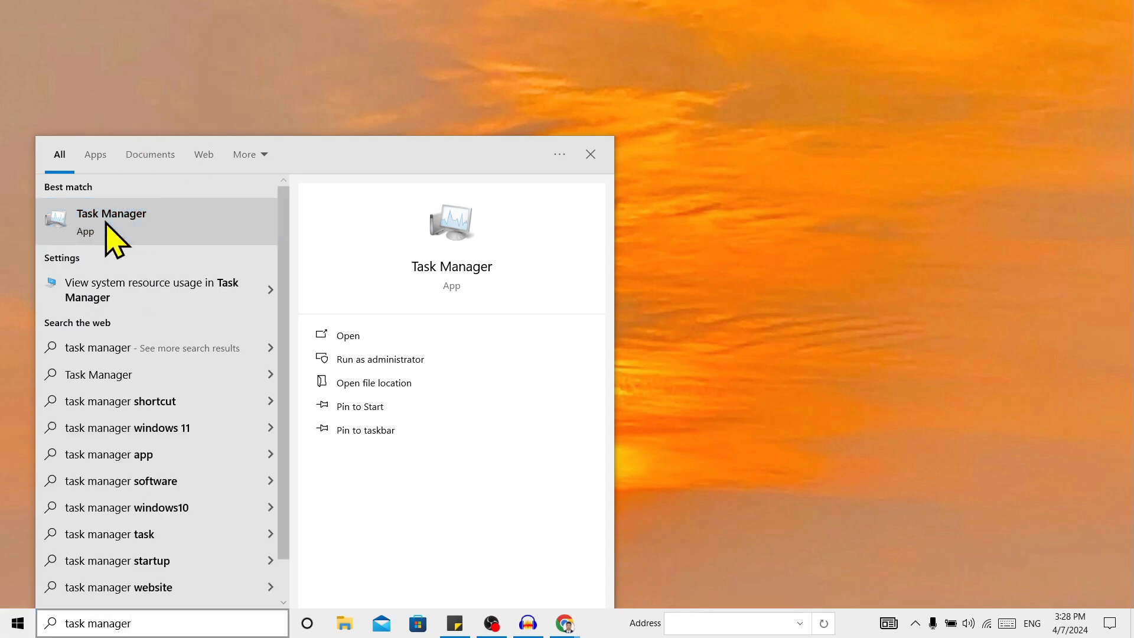
key(ctrl+shift+esc)
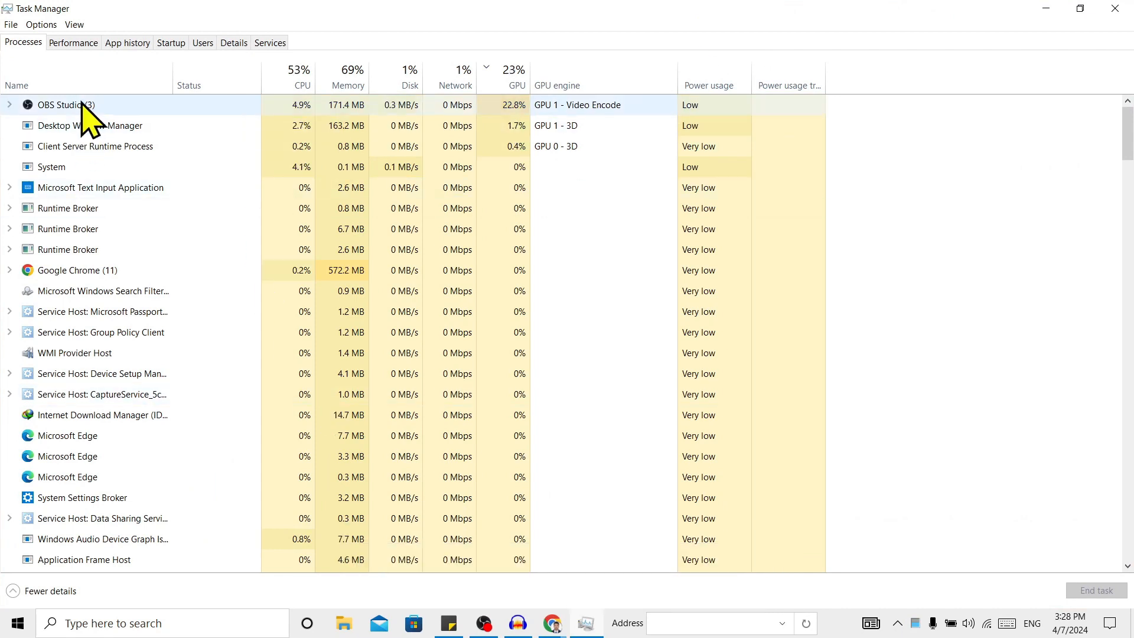
Show the CPU performance page listing 4 cores and 4 logical processors.
click(72, 42)
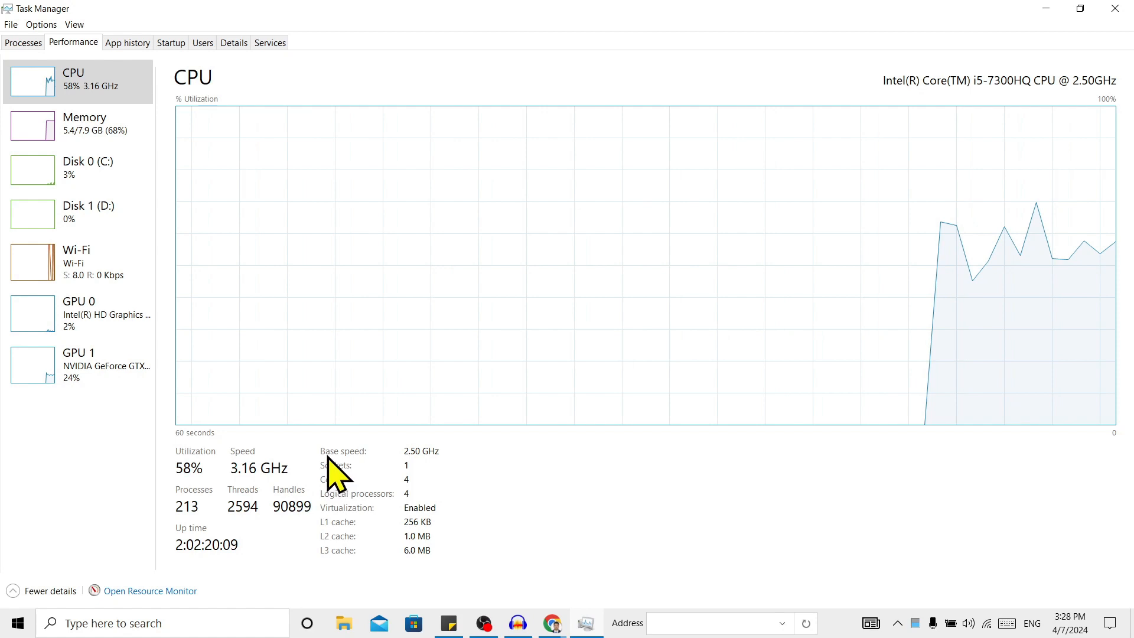
mouse_move(427, 499)
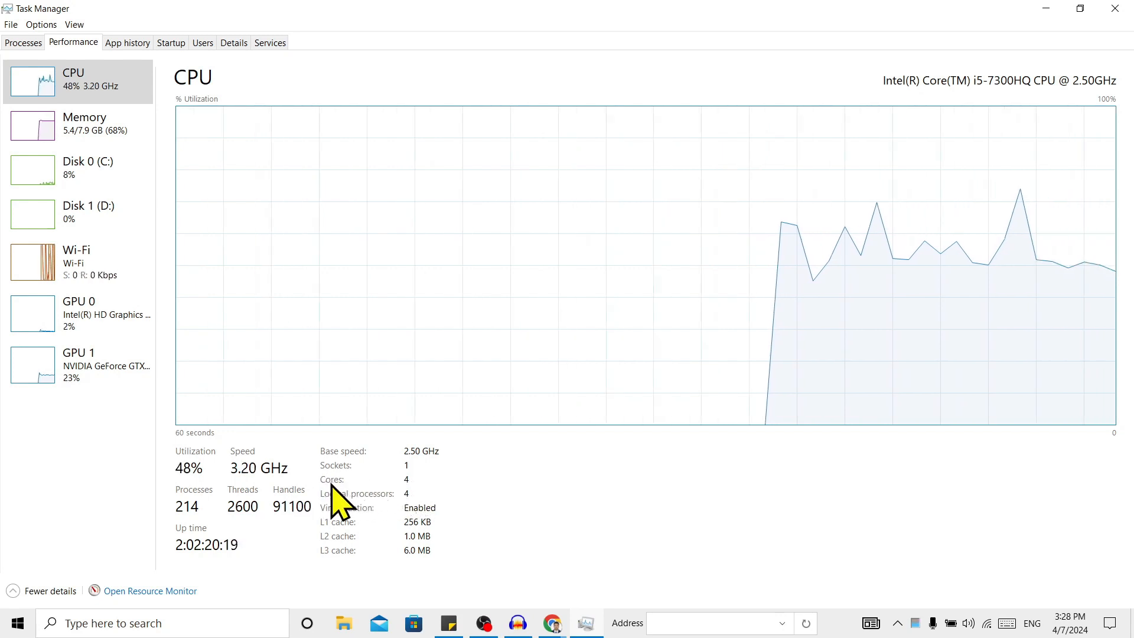
mouse_move(394, 503)
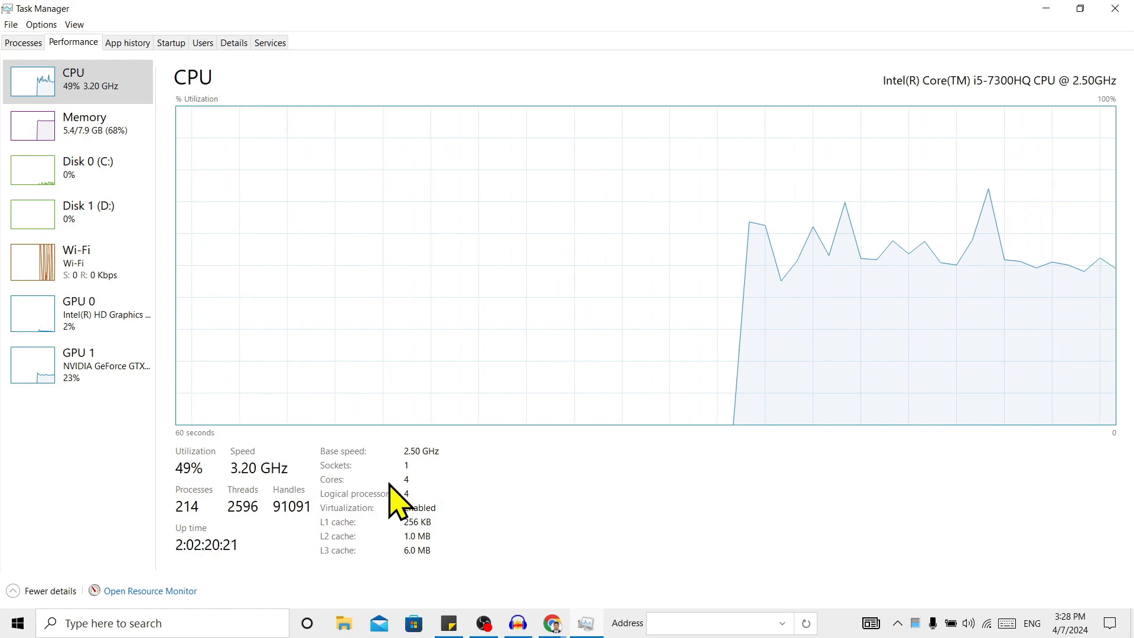